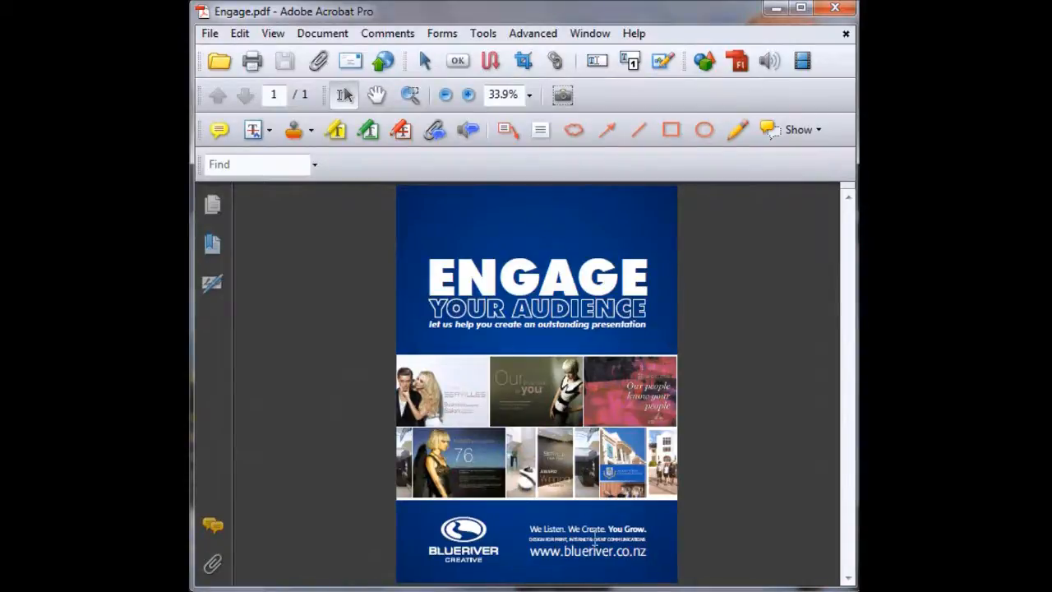
mouse_move(575, 557)
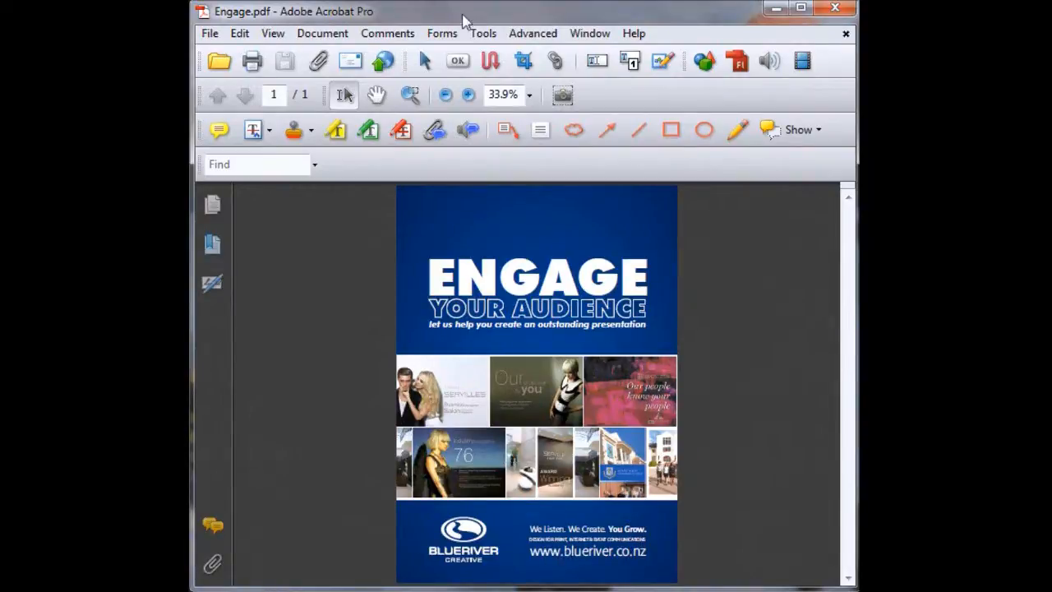
Go to the Tools menu to reach the Advanced Editing link tool
click(484, 33)
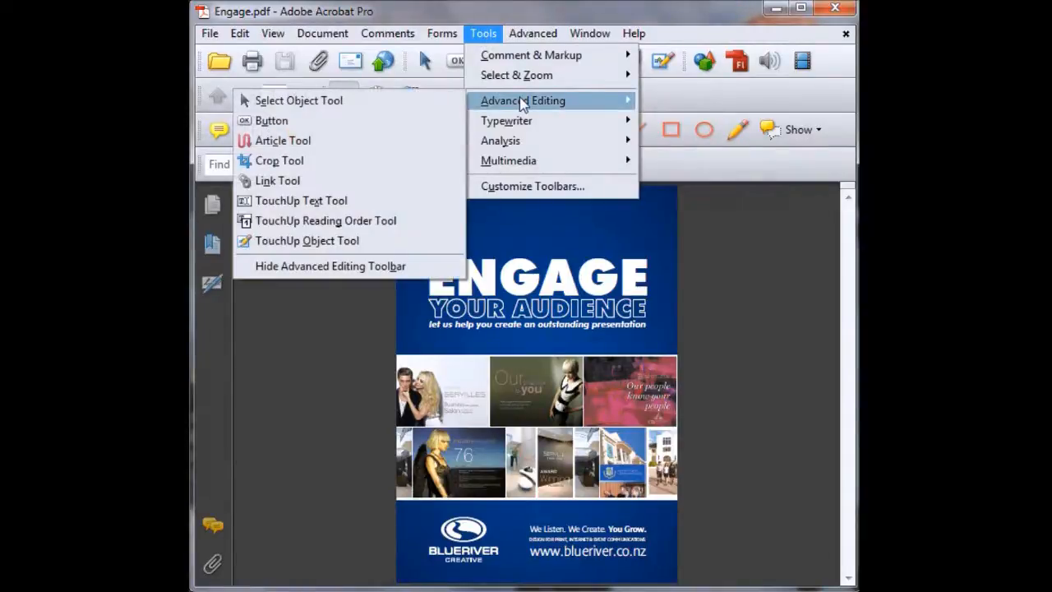
mouse_move(329, 184)
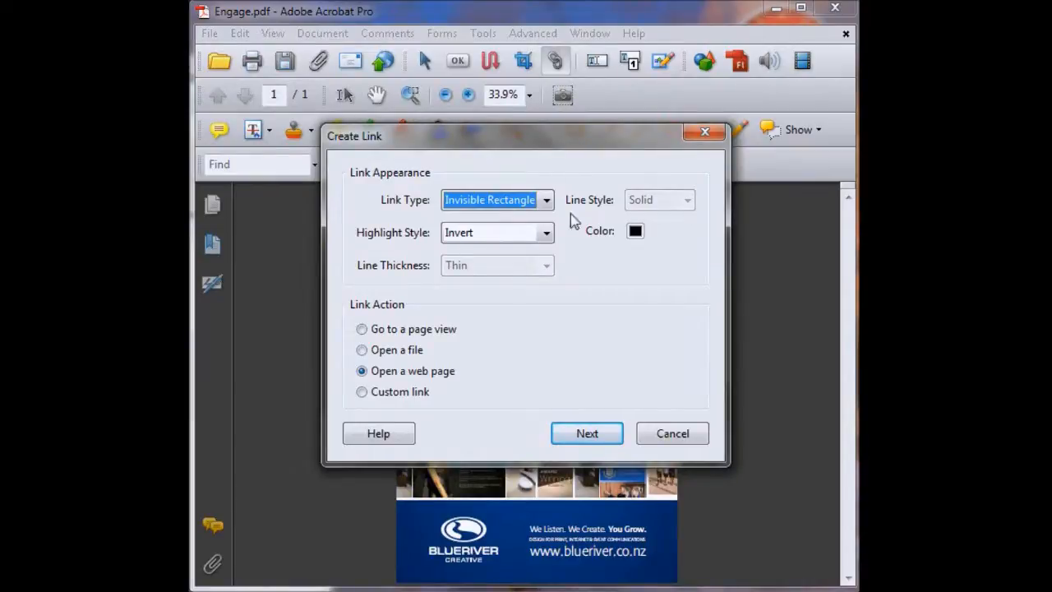
mouse_move(572, 230)
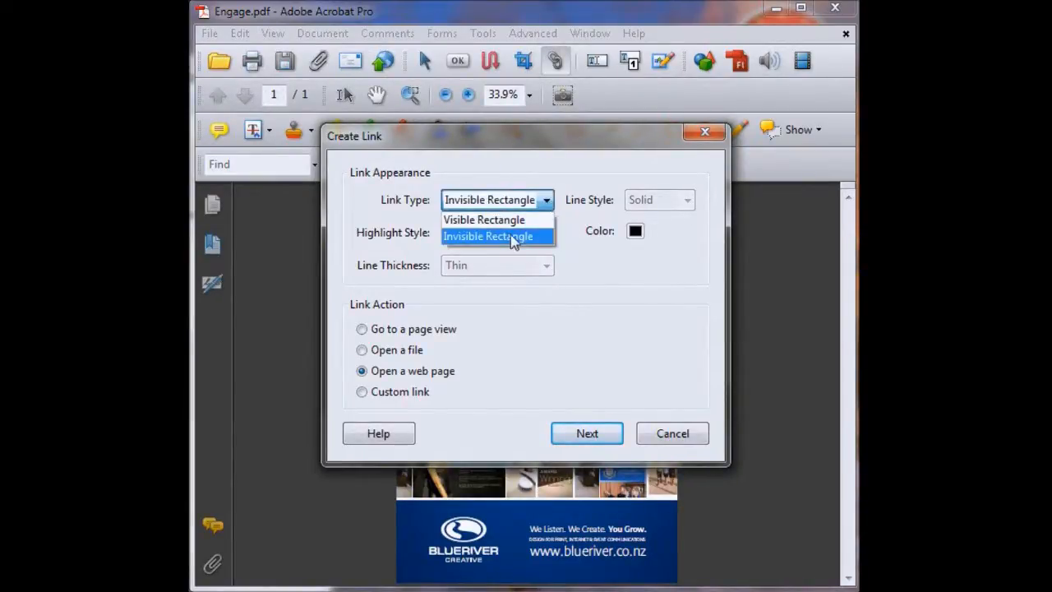
Set the link type to Invisible Rectangle with the Open a web page action and continue
click(490, 237)
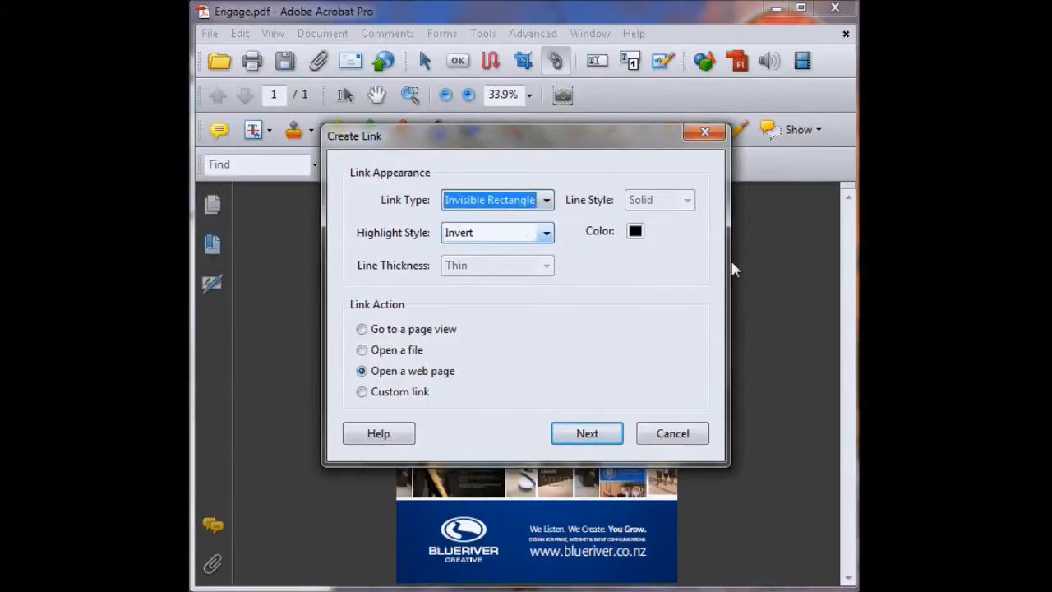
mouse_move(713, 295)
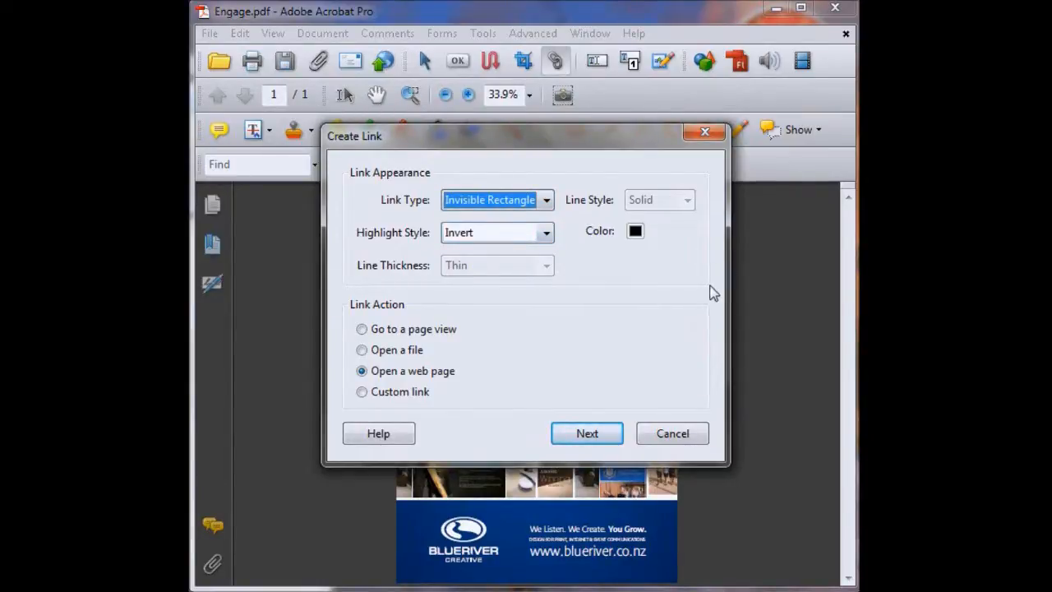
mouse_move(551, 261)
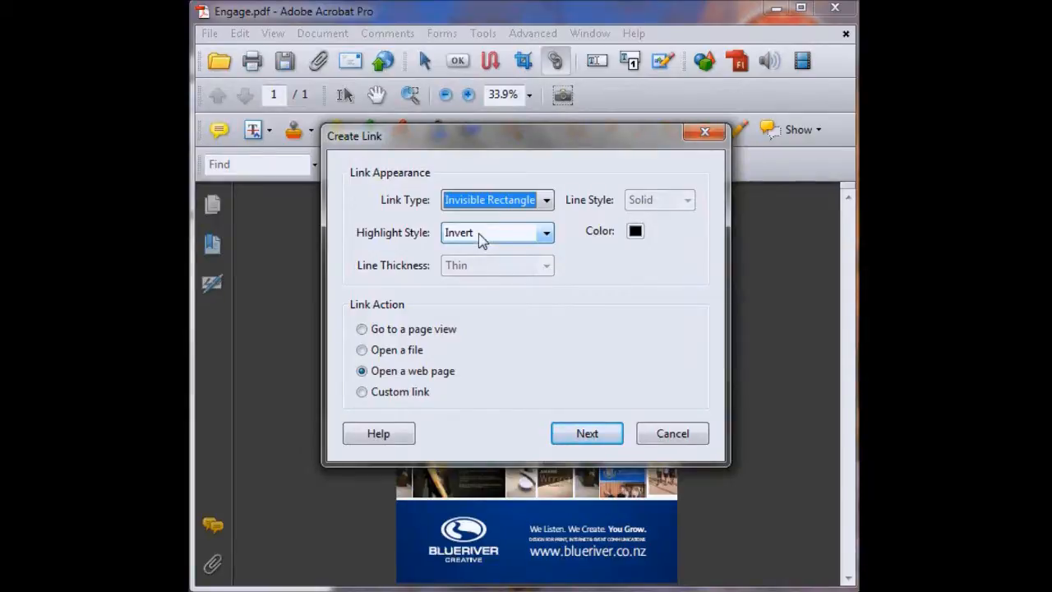
mouse_move(543, 283)
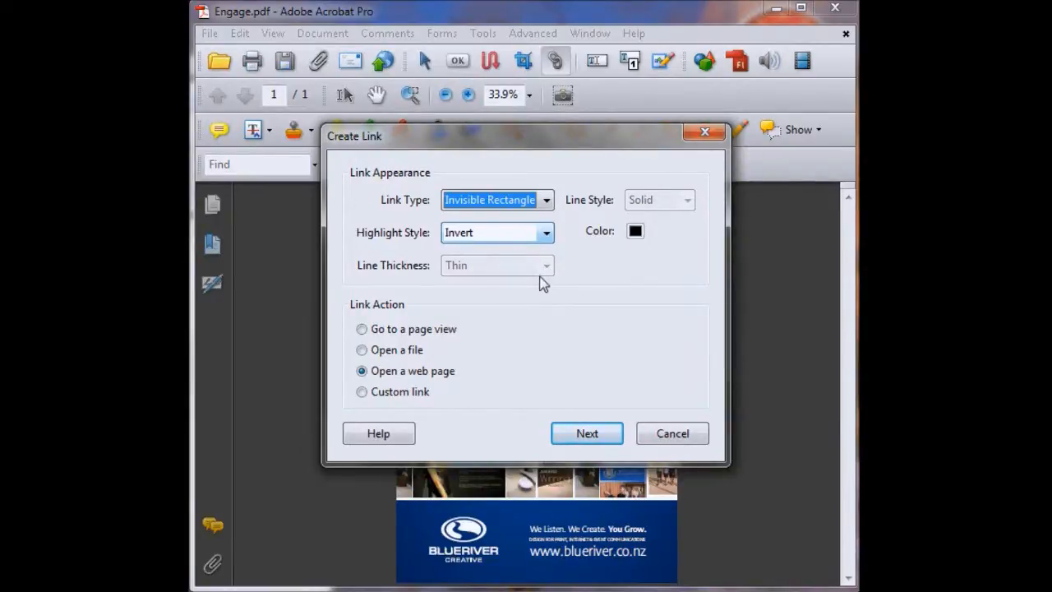
mouse_move(533, 395)
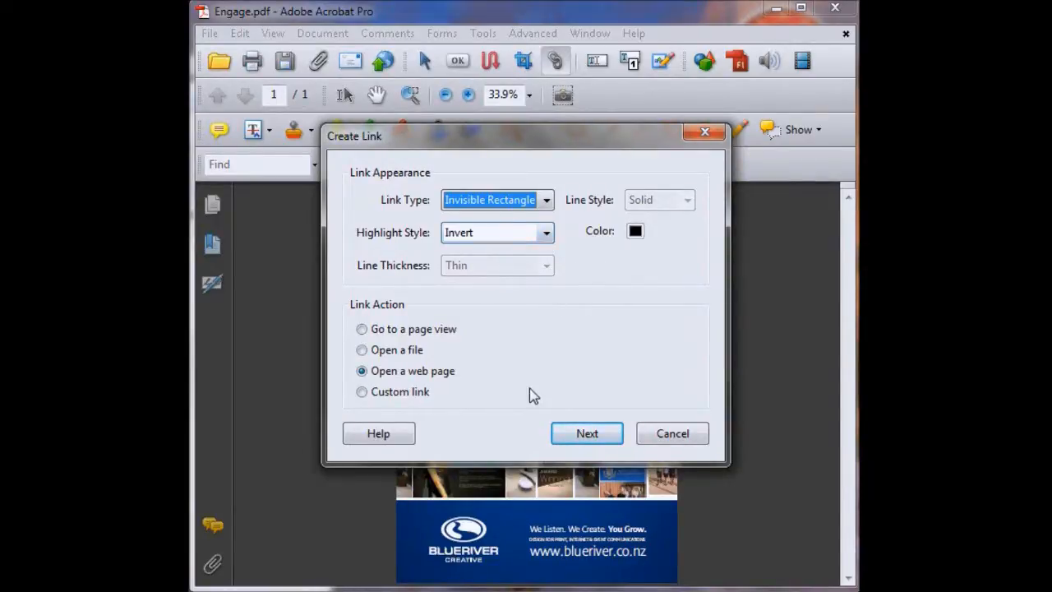
mouse_move(426, 360)
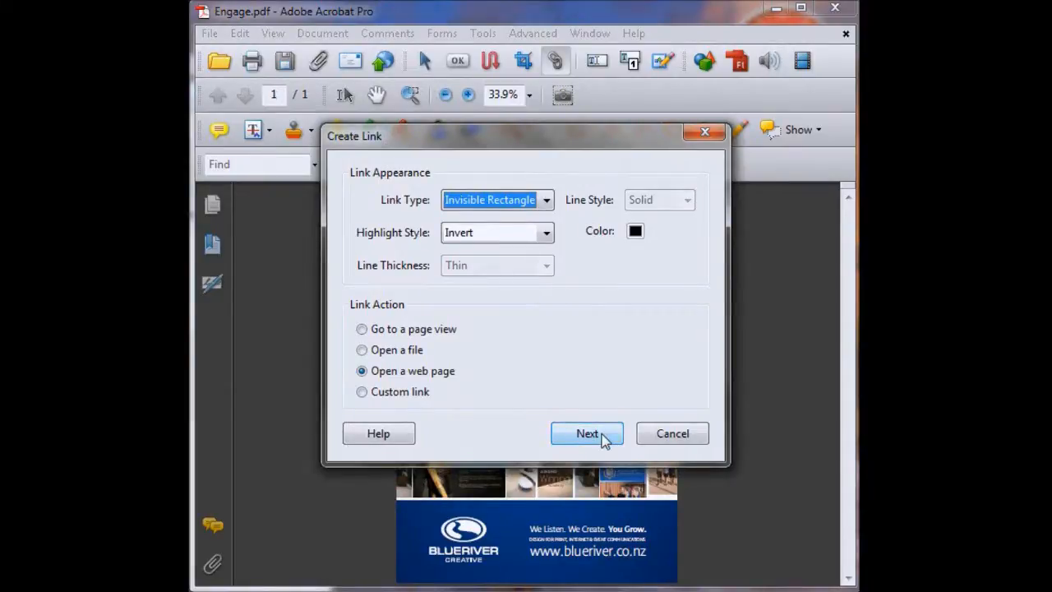
click(587, 434)
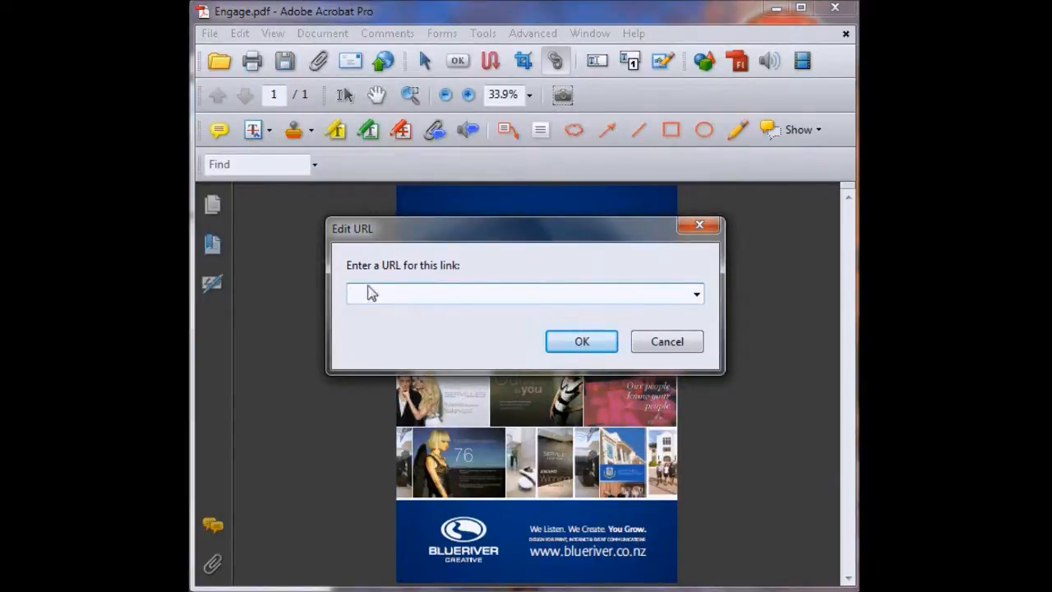
text(www)
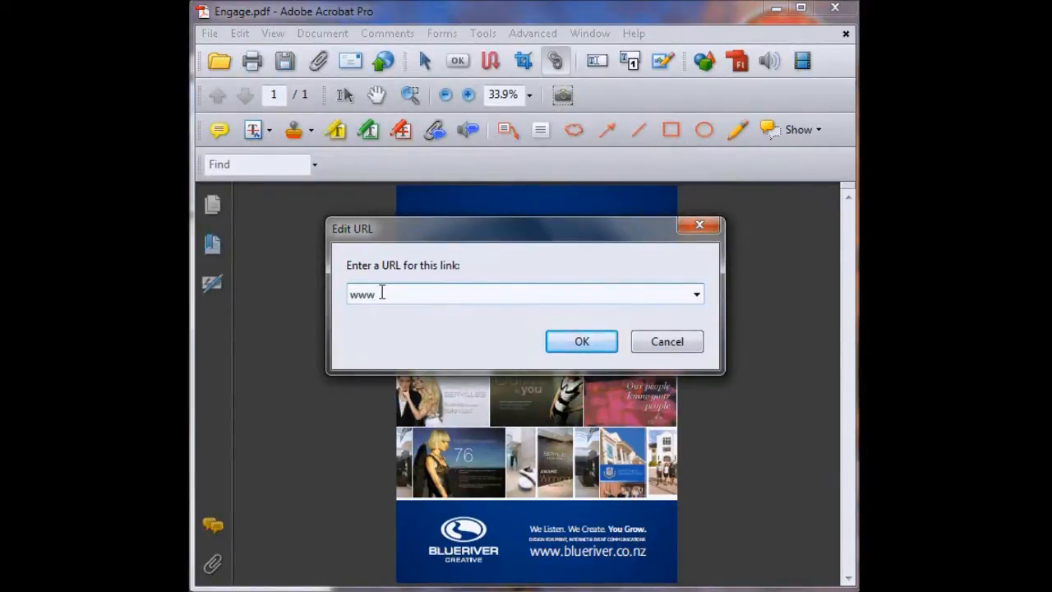
text(.bluerive)
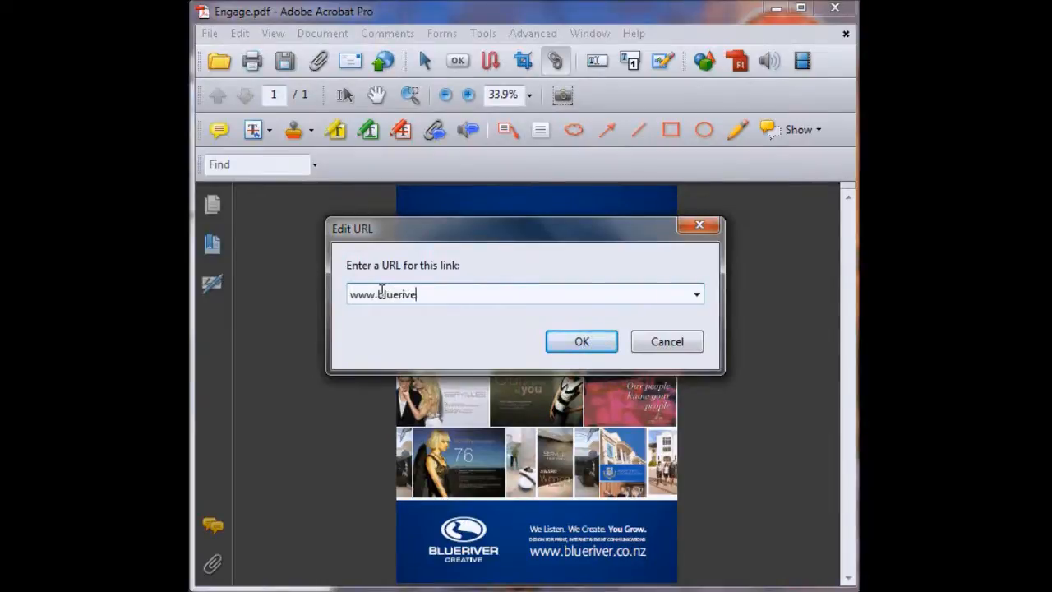
text(r.co.)
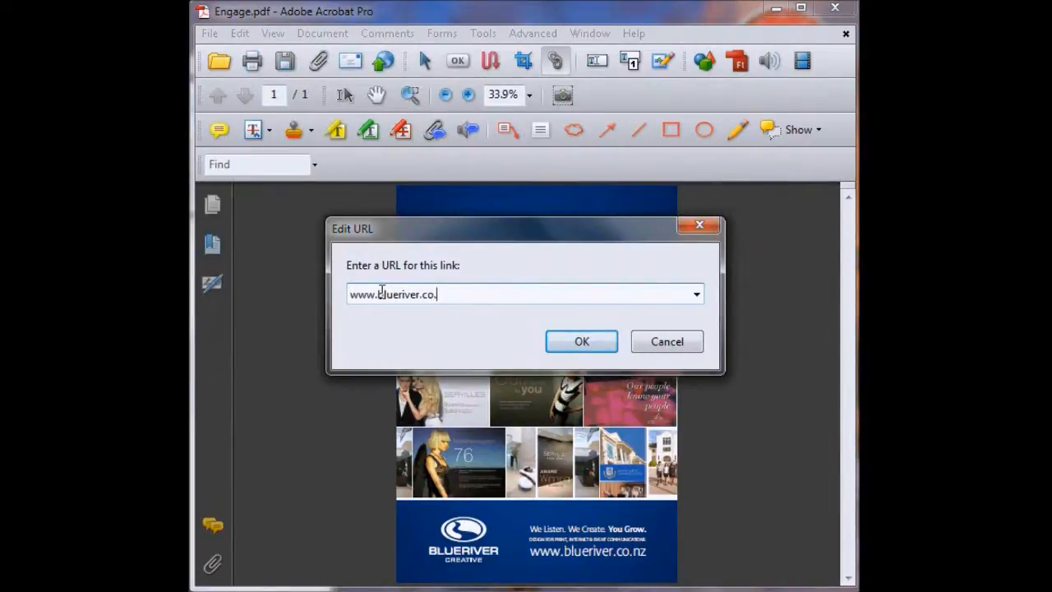
text(nz)
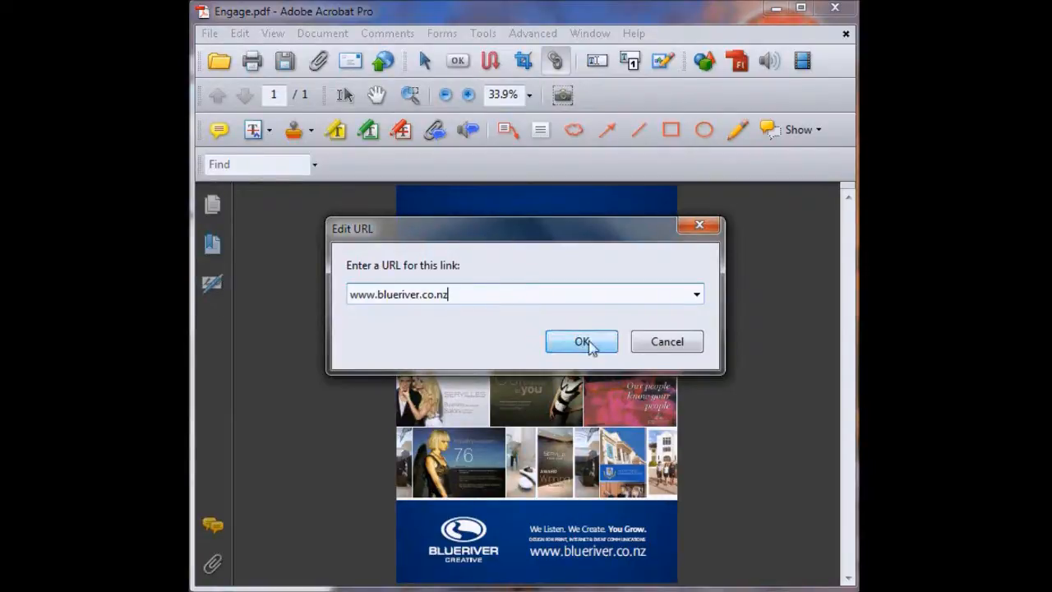
click(582, 340)
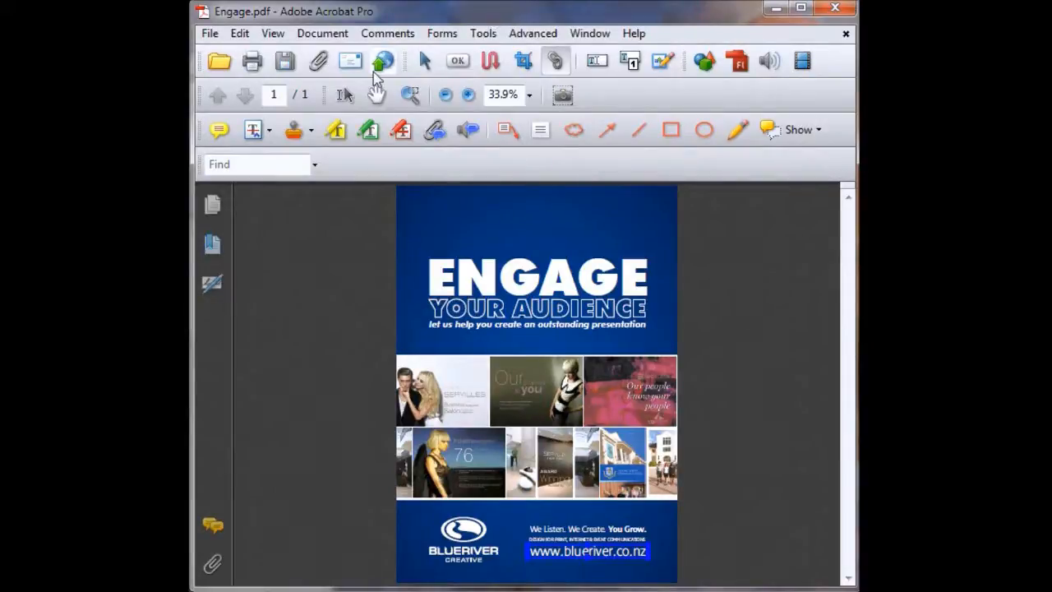
mouse_move(377, 94)
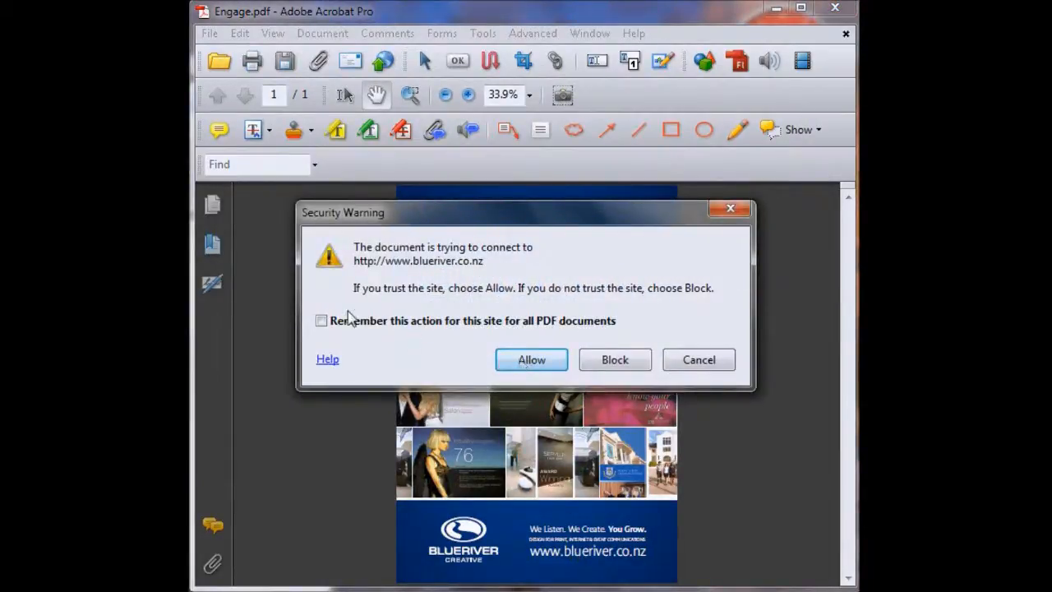
mouse_move(444, 304)
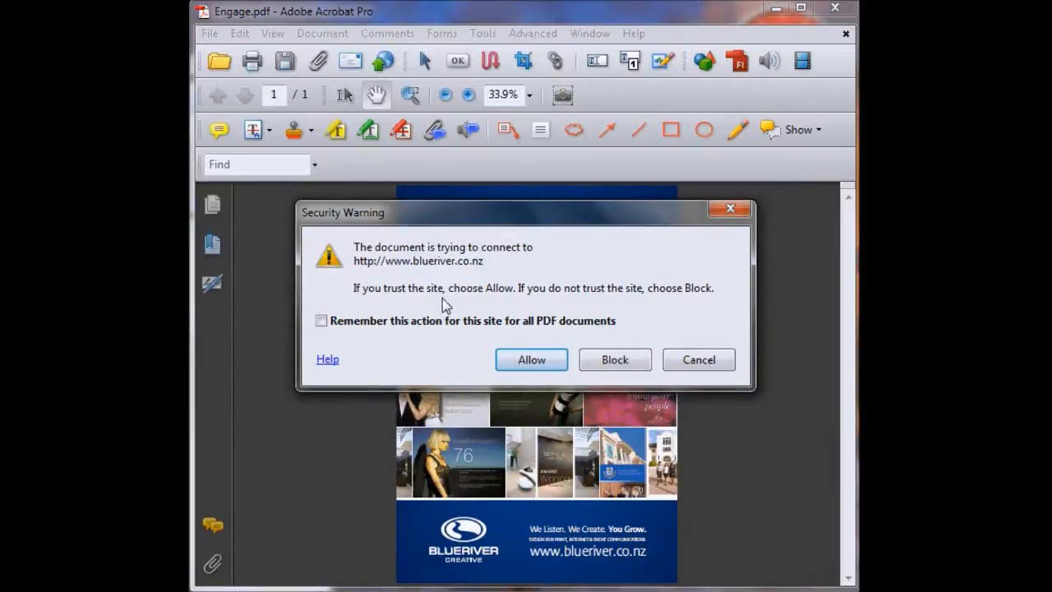
mouse_move(370, 329)
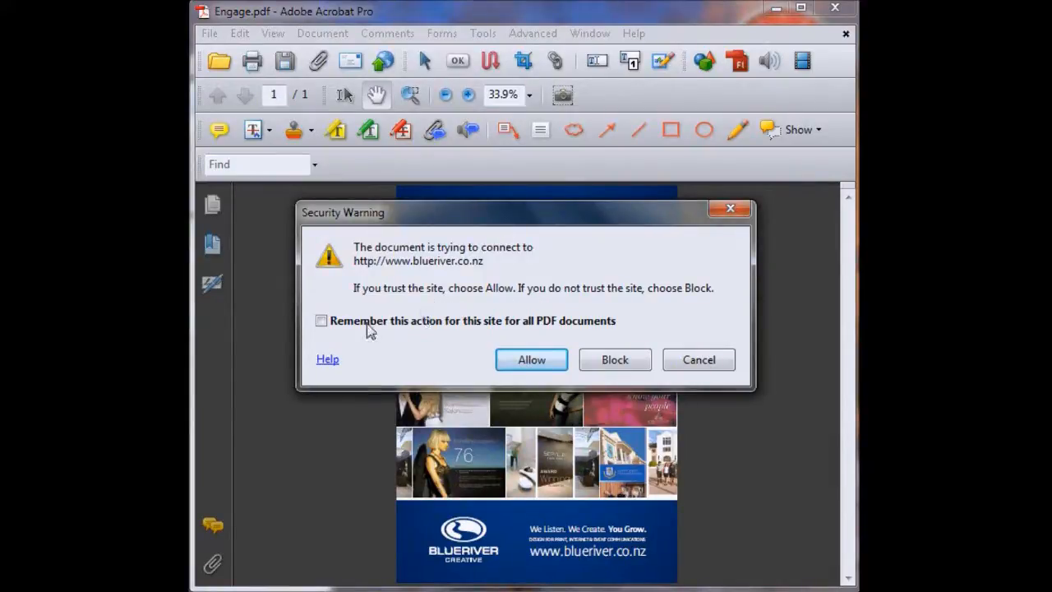
mouse_move(428, 354)
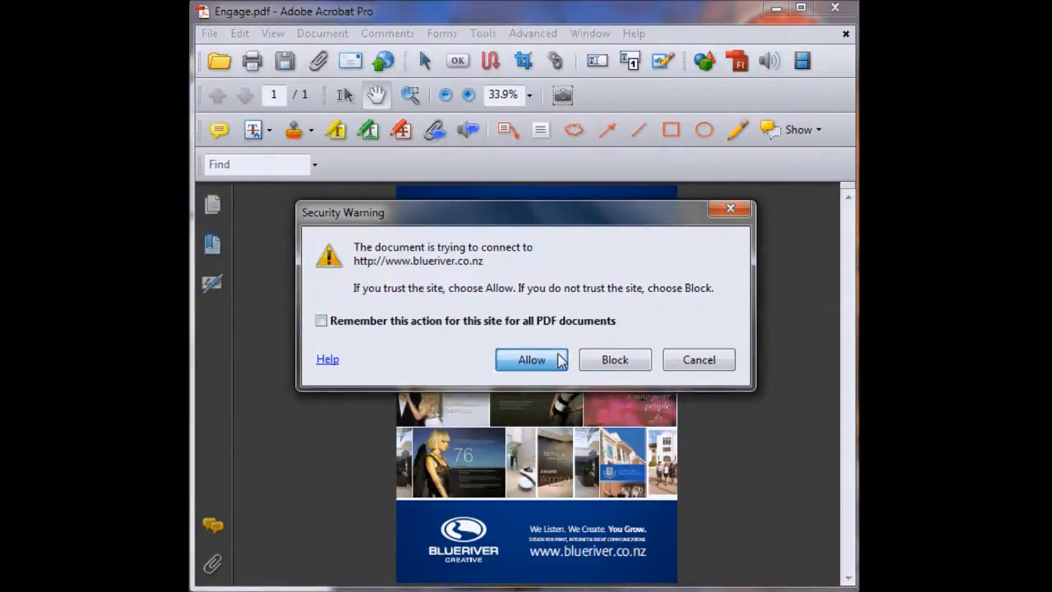
Allow the document to open the Blueriver website from the Security Warning
click(531, 358)
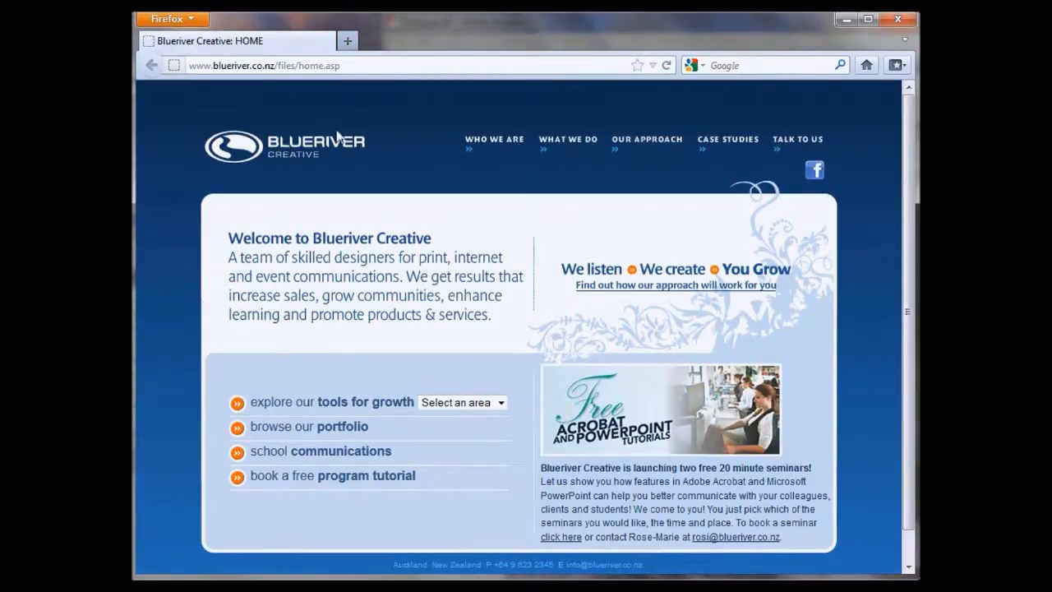
mouse_move(223, 216)
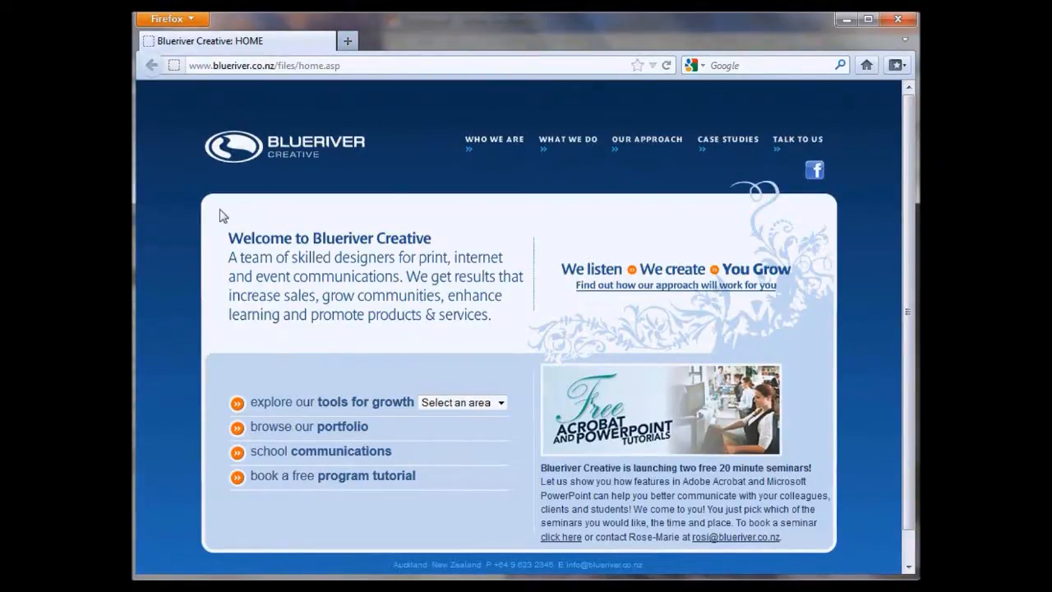